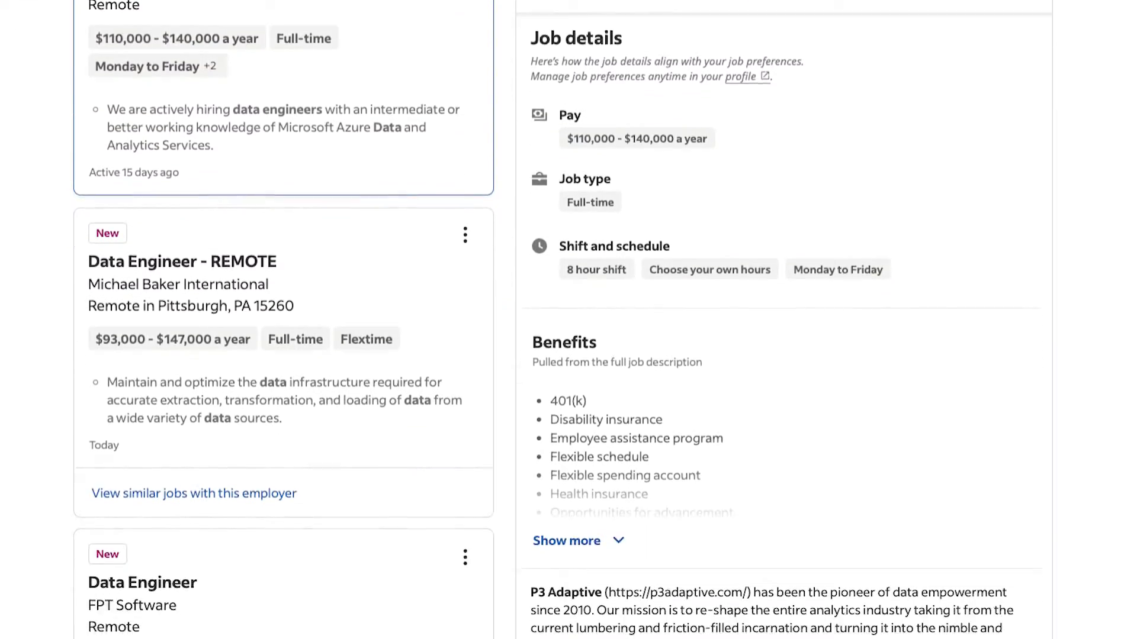
Open WinMax's Data Engineer I posting and review the experience-level filter options
left_click(244, 494)
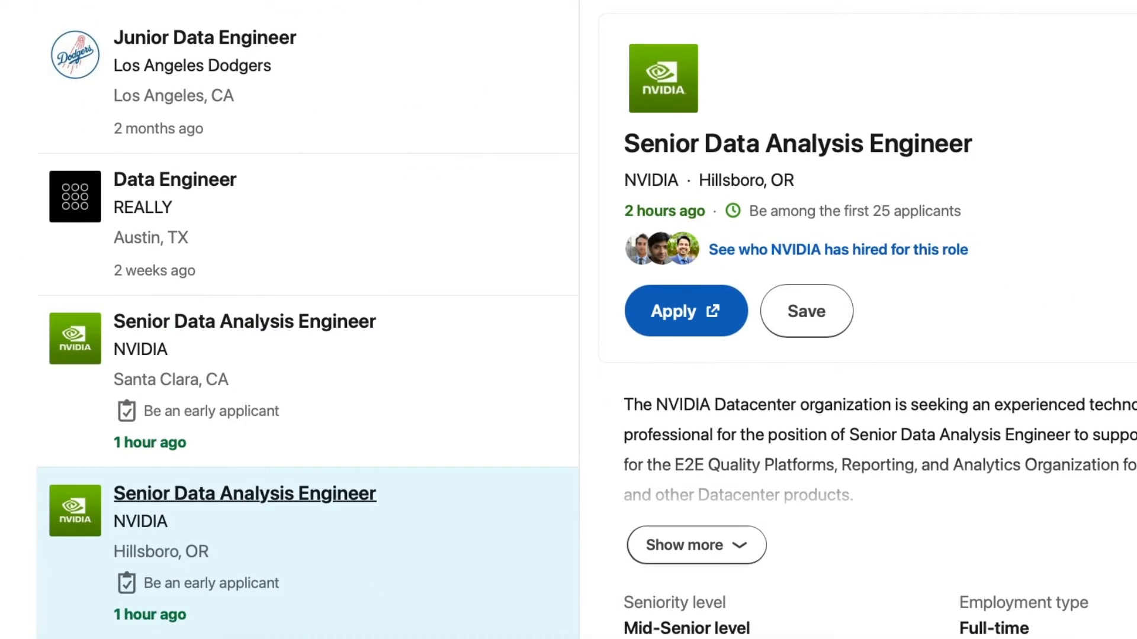
scroll("down", 3)
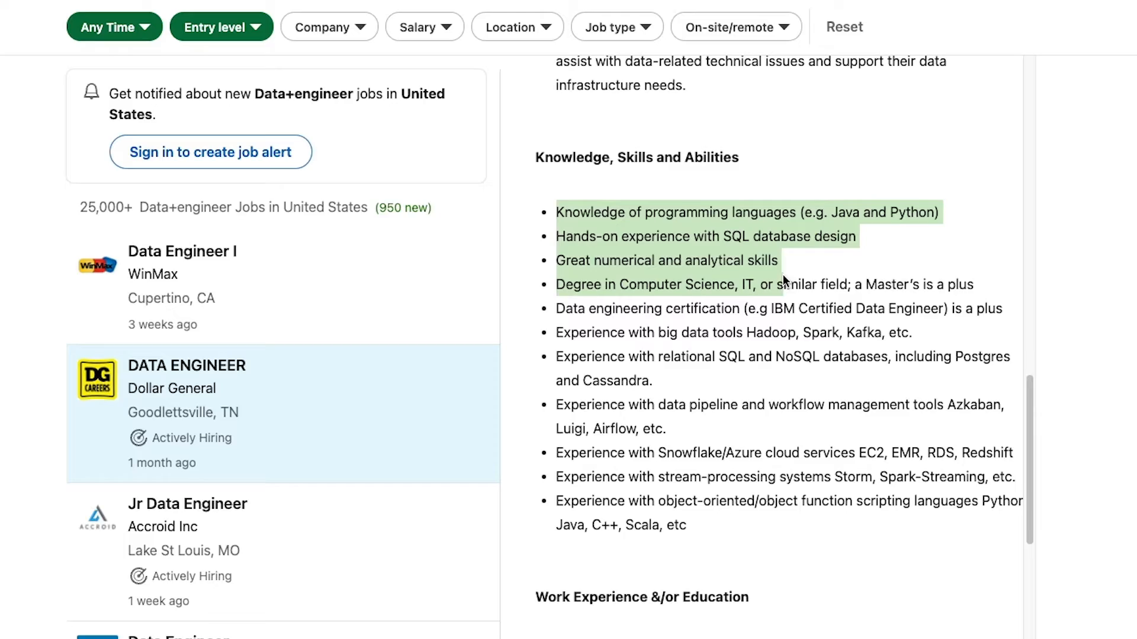
left_click(182, 251)
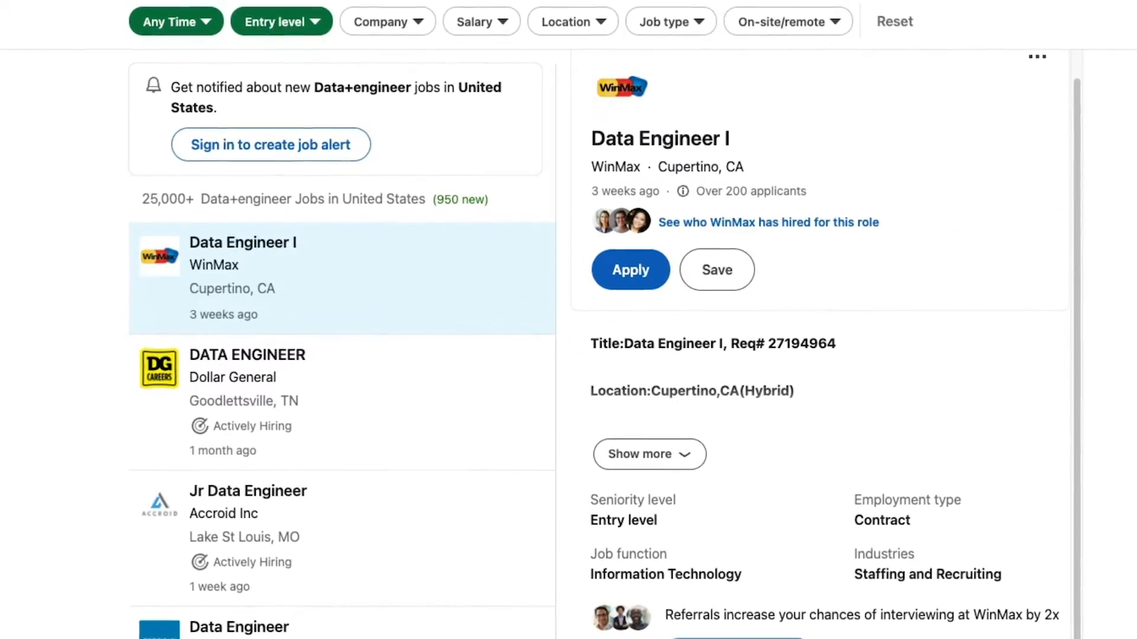
left_click(279, 22)
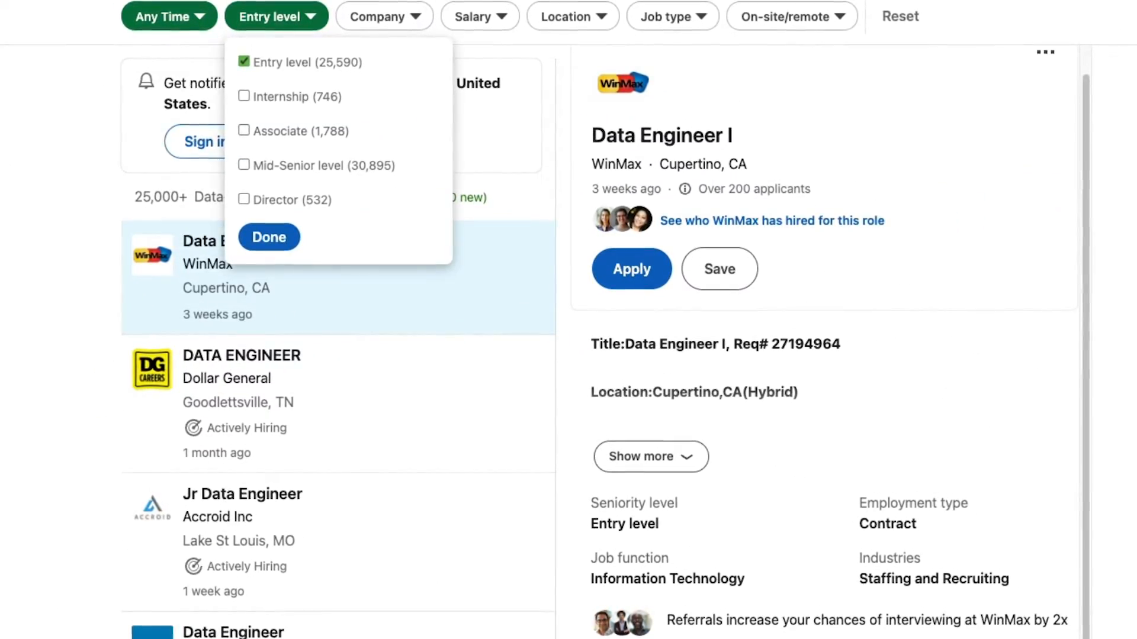